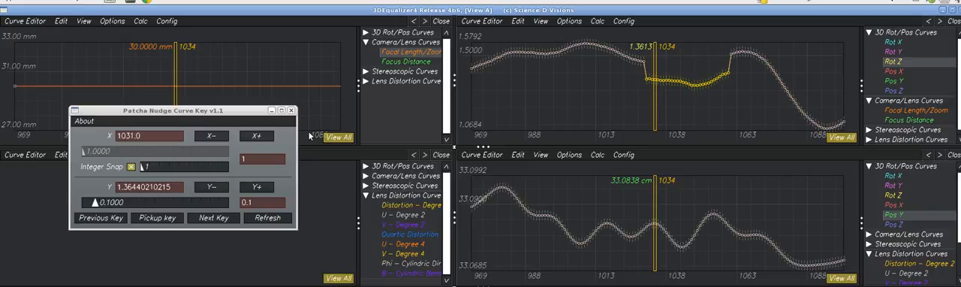
{"action": "mouse_move", "coordinate": [488, 55]}
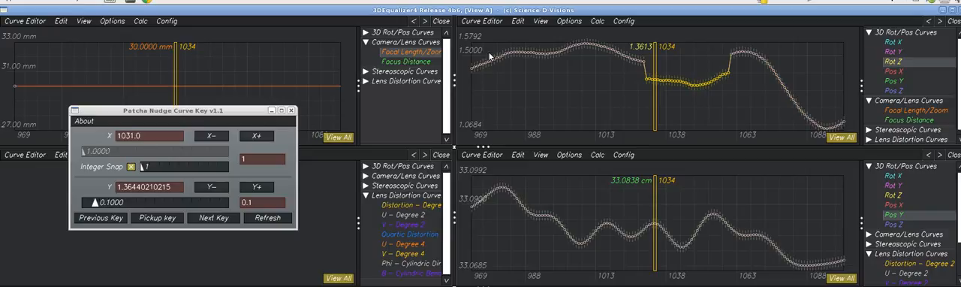
- Nudge the selected Rot Z keys up in value and back down
{"action": "left_click", "coordinate": [517, 20]}
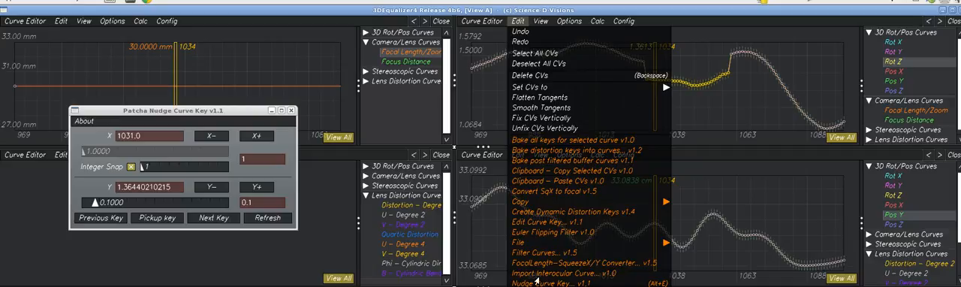
{"action": "mouse_move", "coordinate": [651, 279]}
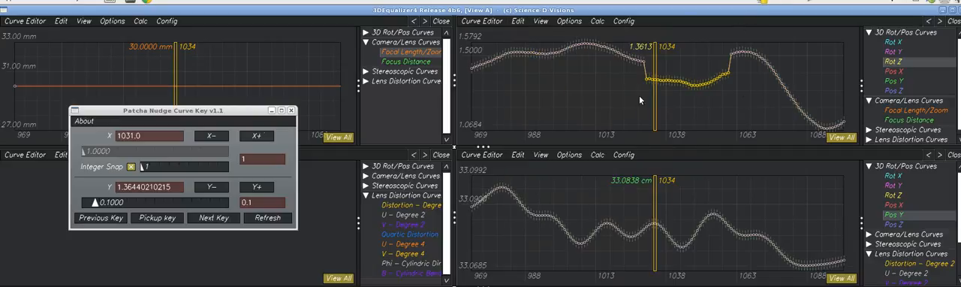
{"action": "left_click", "coordinate": [256, 186]}
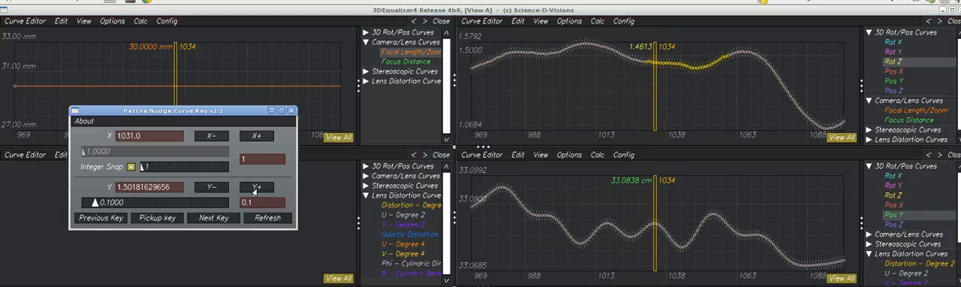
{"action": "left_click", "coordinate": [210, 186]}
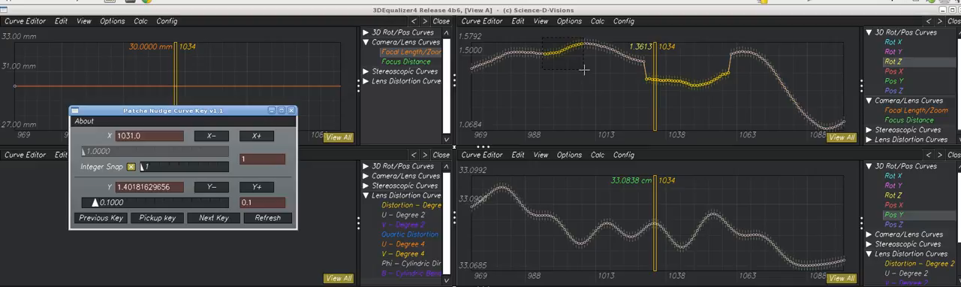
- Nudge the larger Rot Z key selection up and down, then display the Pos Y curve
{"action": "left_click", "coordinate": [256, 186]}
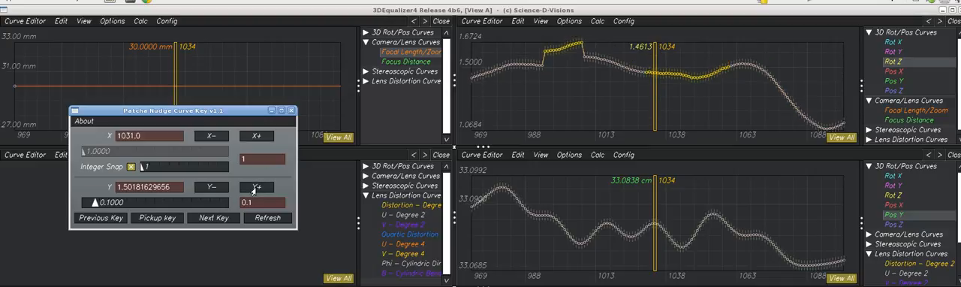
{"action": "left_click", "coordinate": [211, 186]}
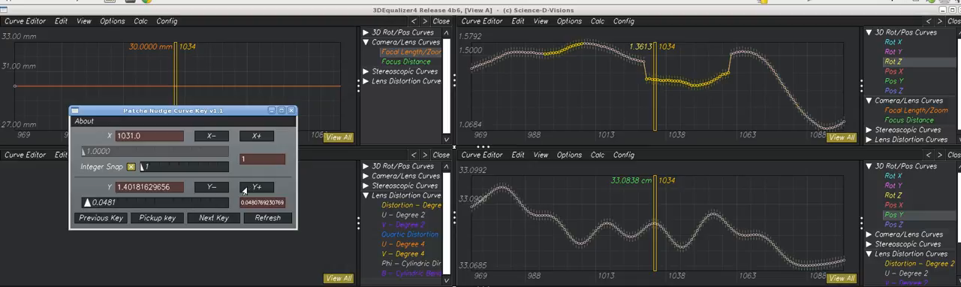
{"action": "left_click", "coordinate": [256, 186]}
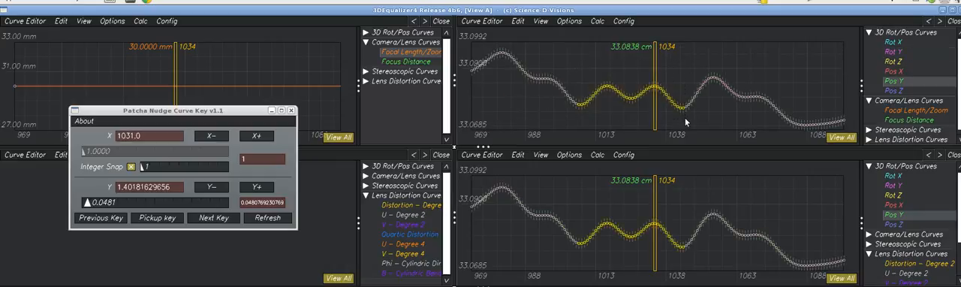
- Nudge the Pos Y keys up and back to their values, then select a small key group
{"action": "left_click", "coordinate": [258, 186]}
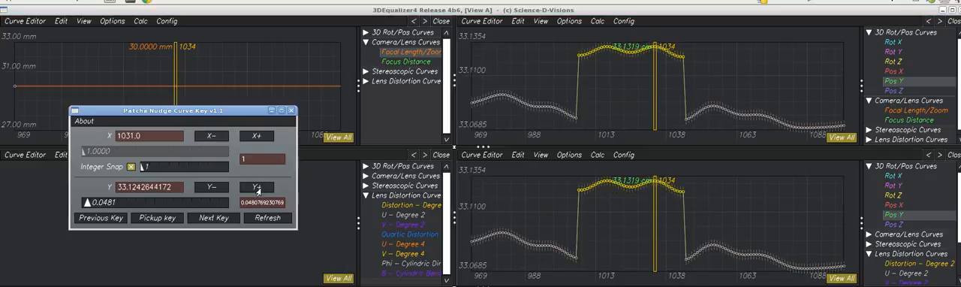
{"action": "left_click", "coordinate": [210, 186]}
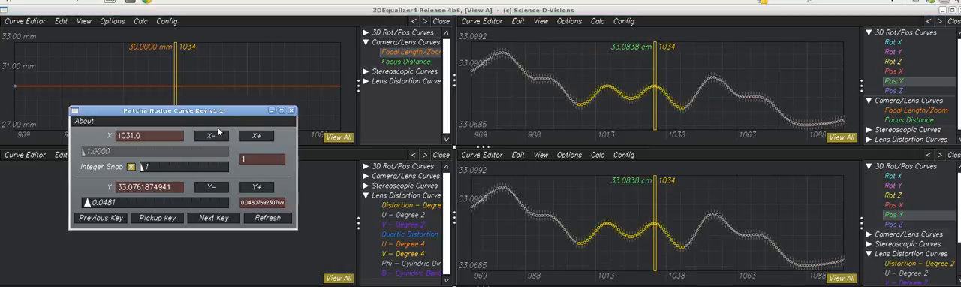
{"action": "left_click", "coordinate": [255, 136]}
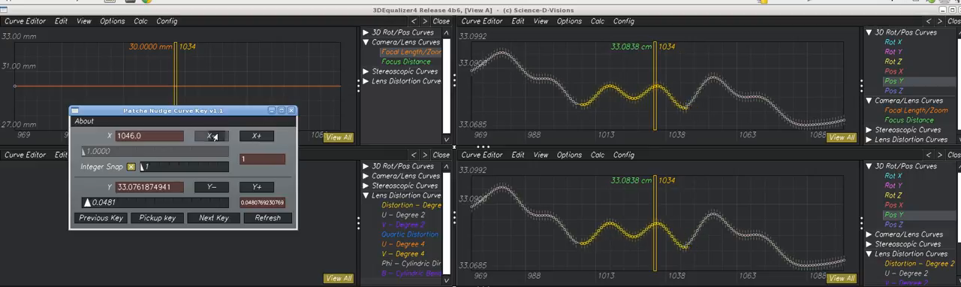
{"action": "left_click", "coordinate": [209, 136]}
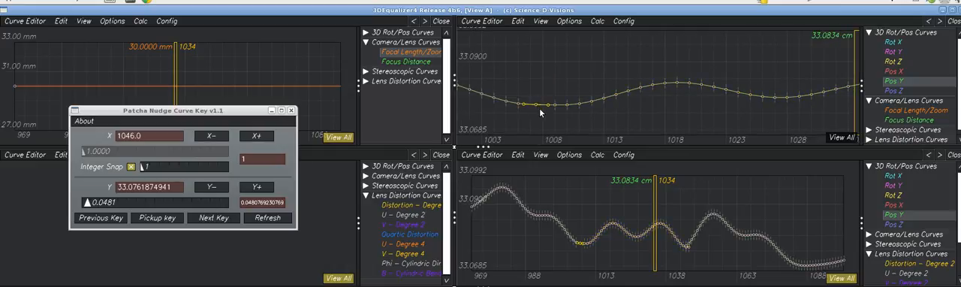
- Pick up frame 1008 from the selected Pos Y keys into the nudge tool's X value
{"action": "left_click", "coordinate": [517, 20]}
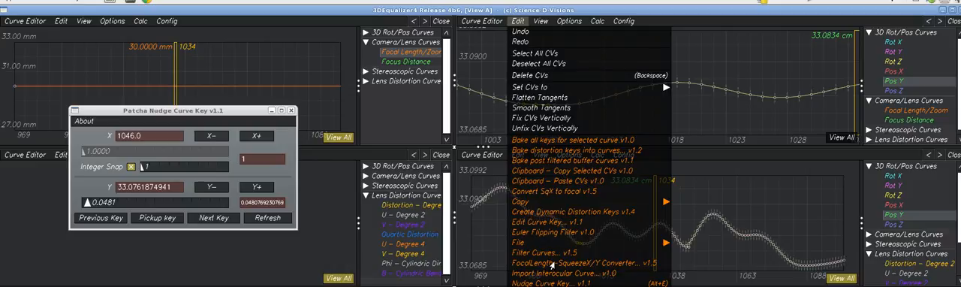
{"action": "mouse_move", "coordinate": [531, 242]}
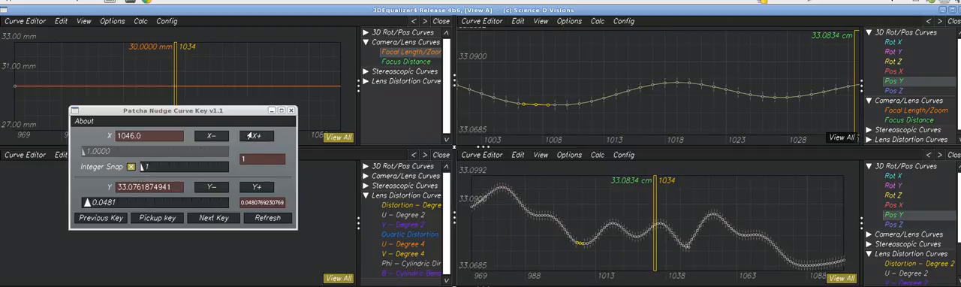
{"action": "left_click", "coordinate": [211, 136]}
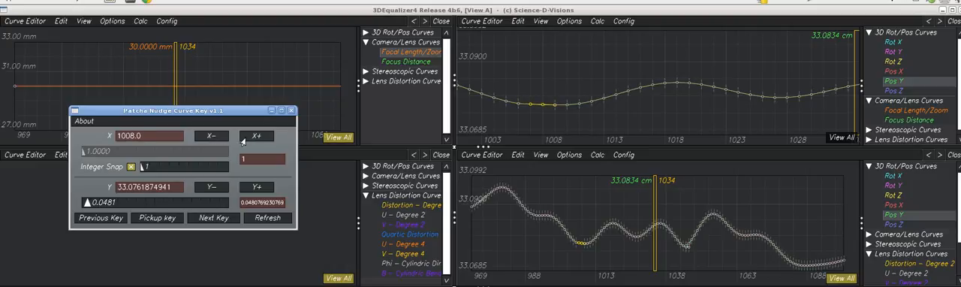
- Shift the selected Pos Y keys one whole frame later to frame 1009 with Integer Snap
{"action": "left_click", "coordinate": [257, 136]}
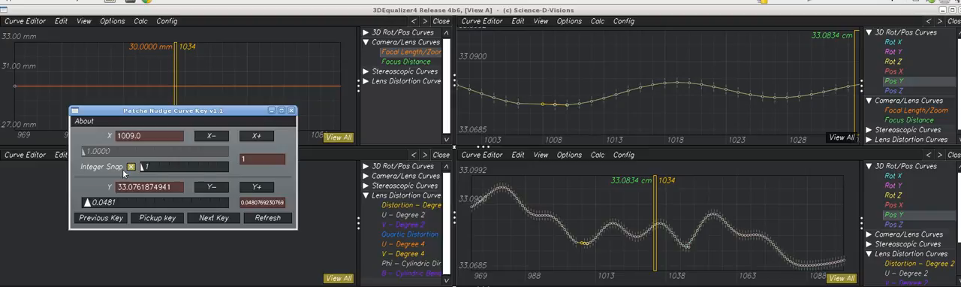
{"action": "left_click", "coordinate": [130, 166]}
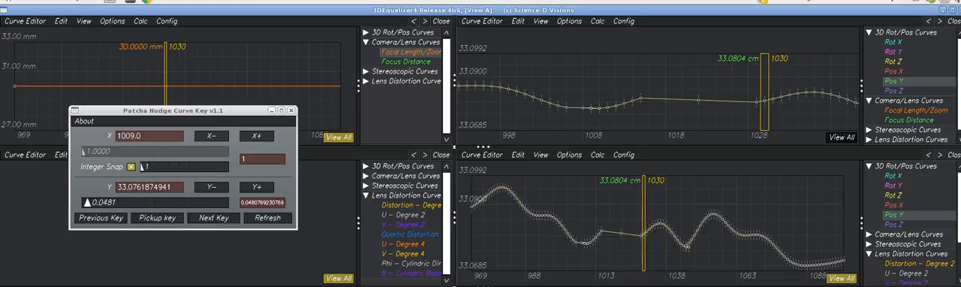
- Step back through neighbouring Pos Y keys, then forward to the key at frame 1029
{"action": "left_click", "coordinate": [100, 217]}
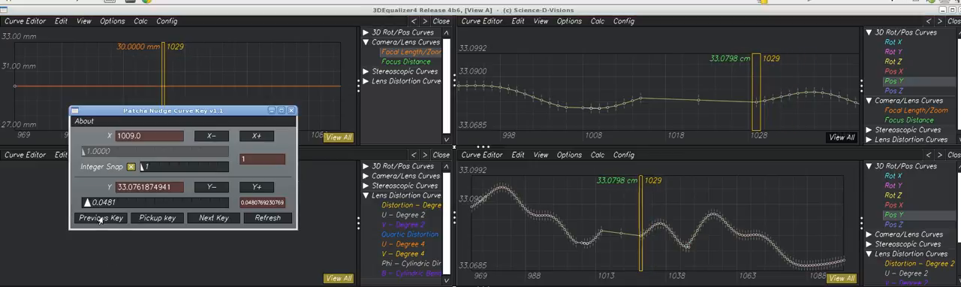
{"action": "left_click", "coordinate": [213, 218]}
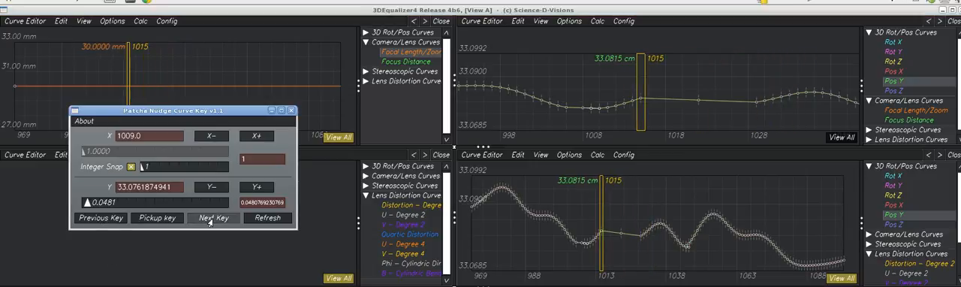
{"action": "left_click", "coordinate": [214, 217]}
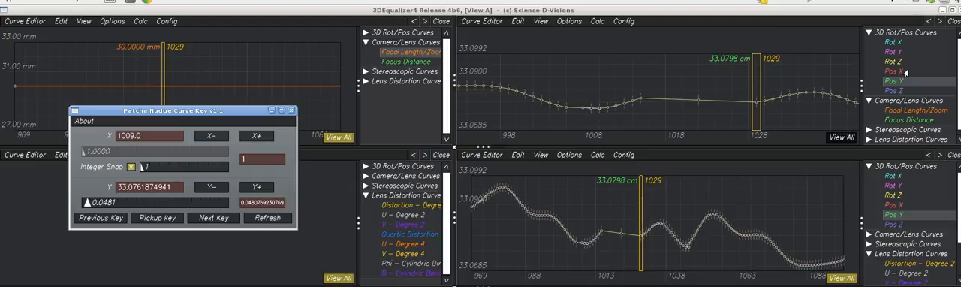